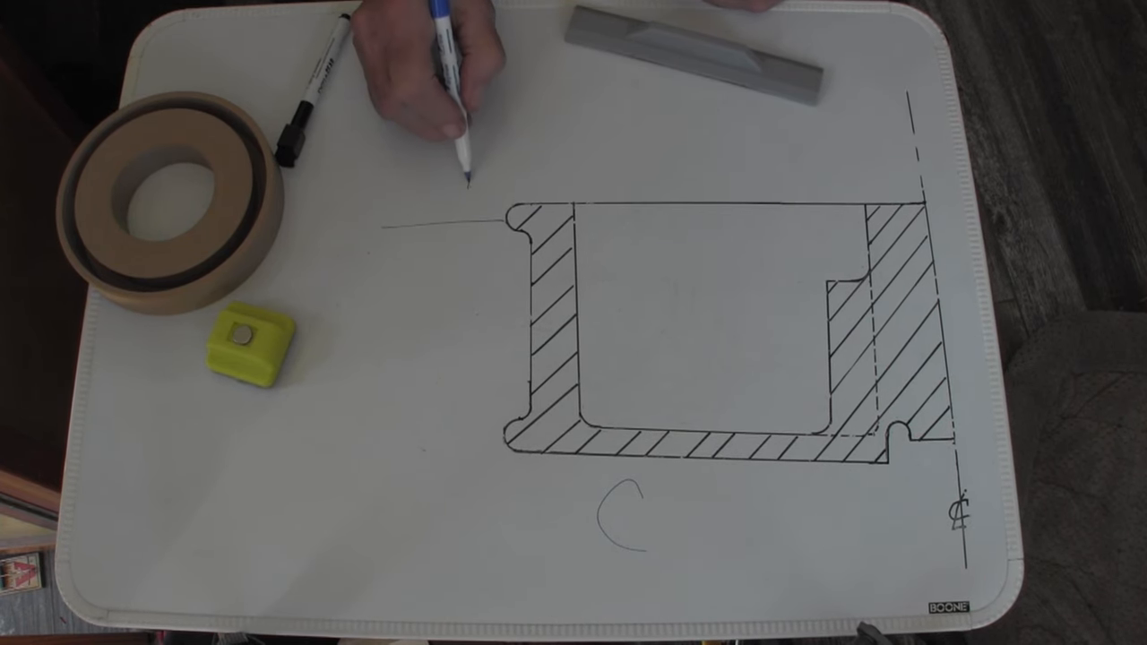
{"action": "type", "text": "D"}
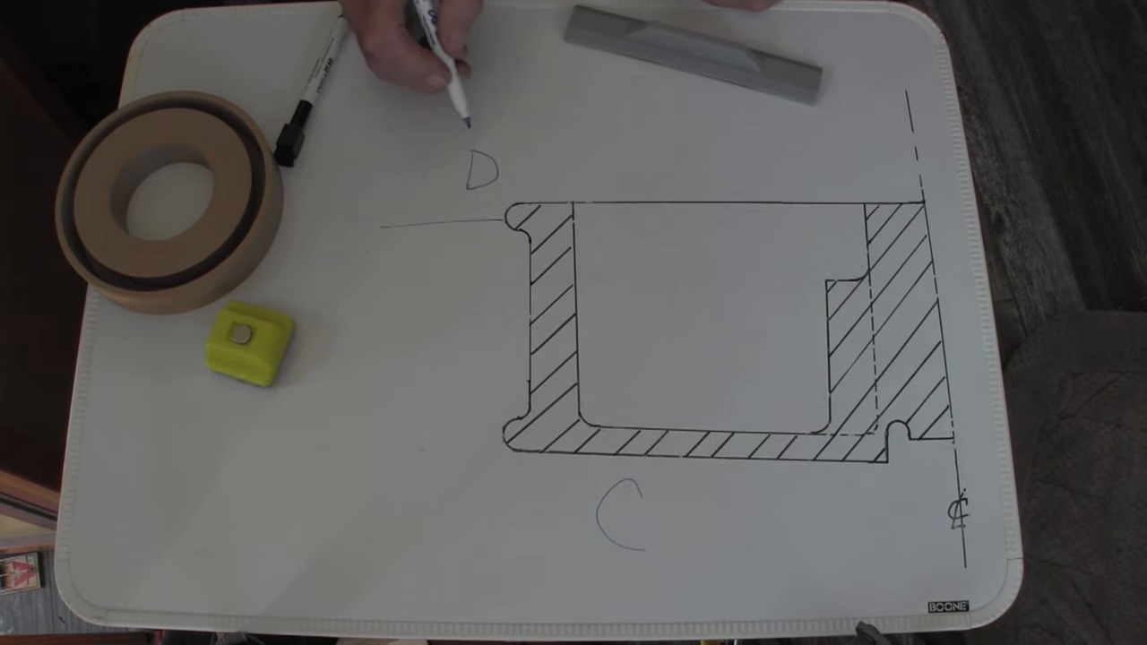